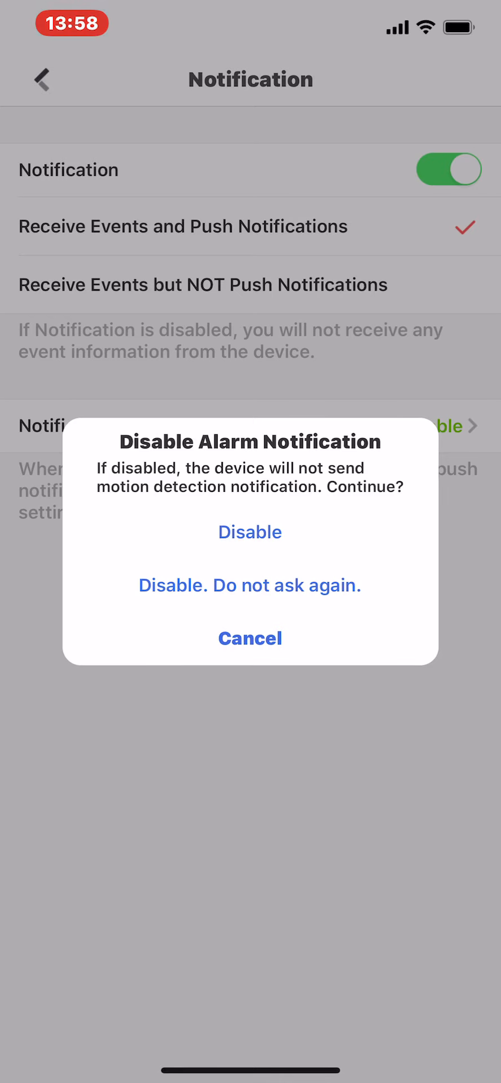
# Confirm Disable in the alarm notification dialog so the camera stops sending motion alerts
pyautogui.click(250, 532)
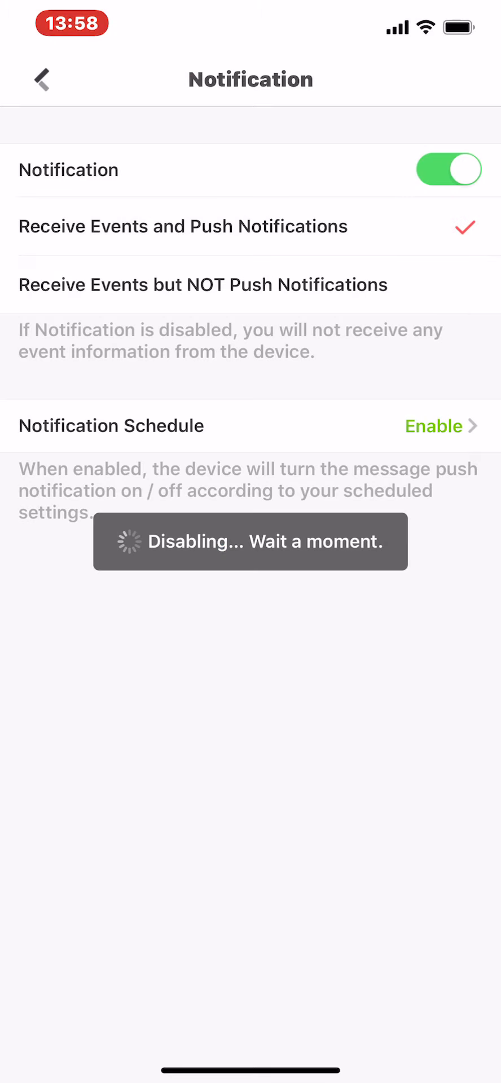
pyautogui.click(449, 170)
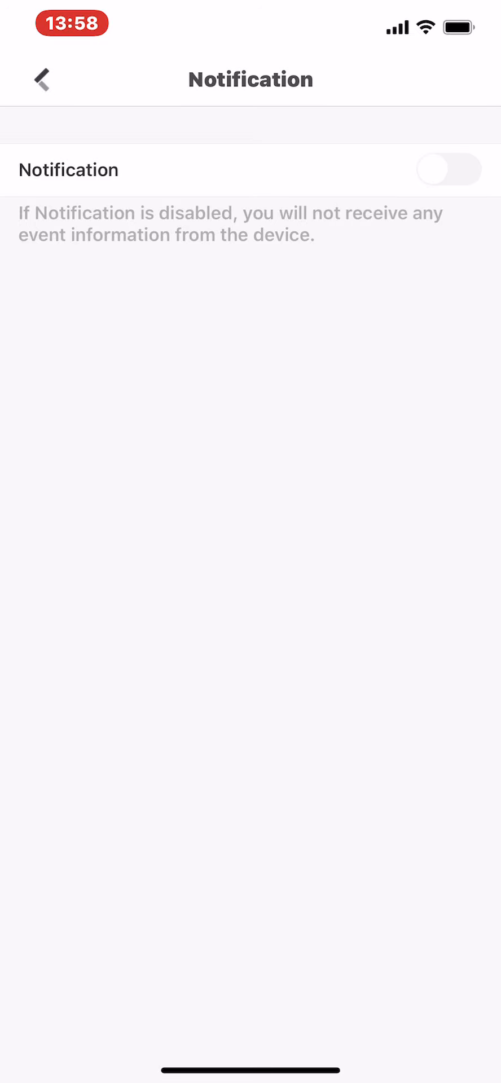
# Switch the Notification toggle back on to receive and push camera events
pyautogui.click(448, 170)
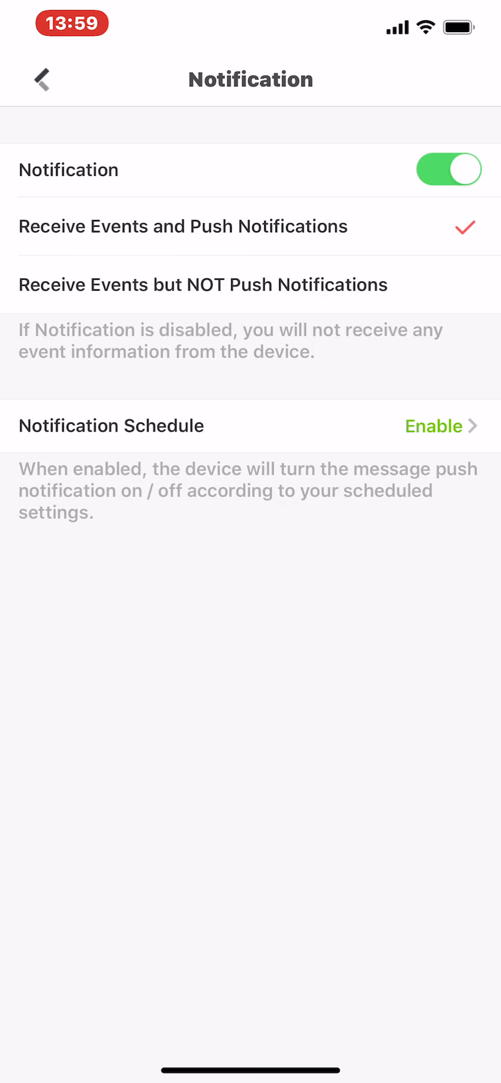
# Open the notification schedule and select the 18:00–23:59 weekday time slot
pyautogui.click(433, 425)
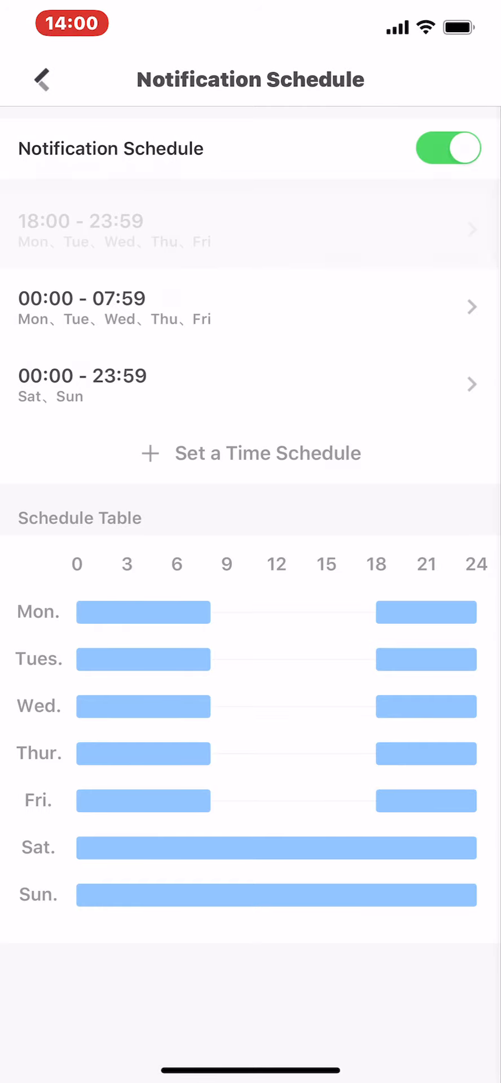
pyautogui.click(249, 231)
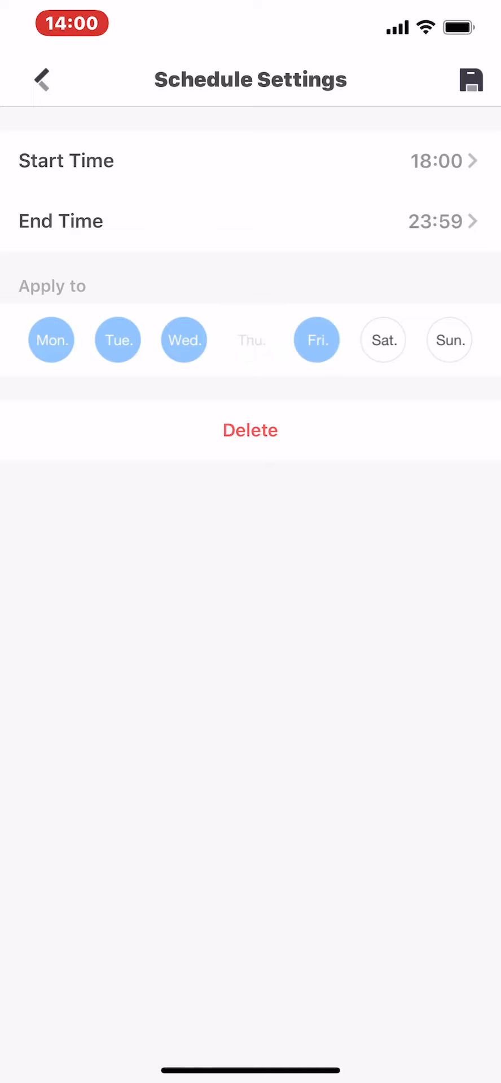
# Cancel the weekday slot's start time unchanged, back out, and add a new Sunday range
pyautogui.click(250, 340)
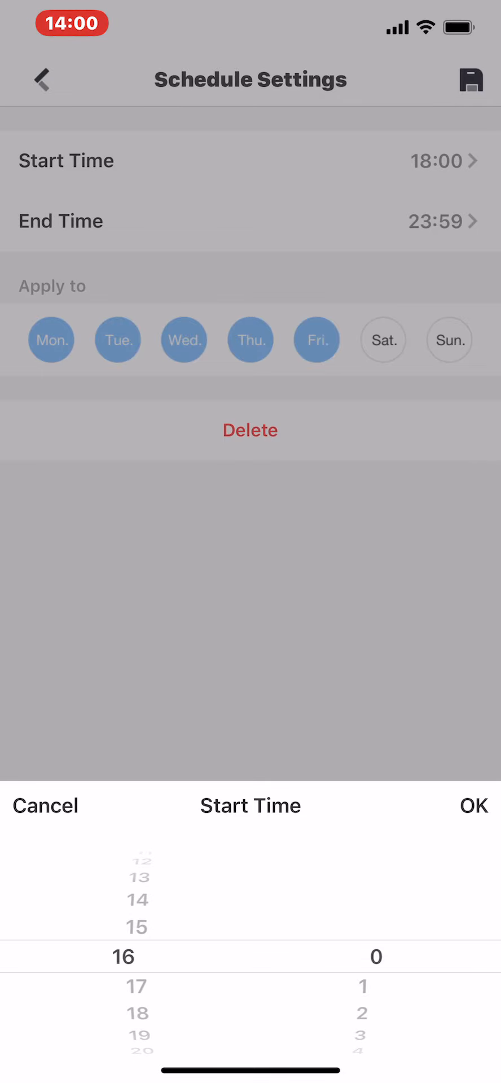
pyautogui.click(45, 806)
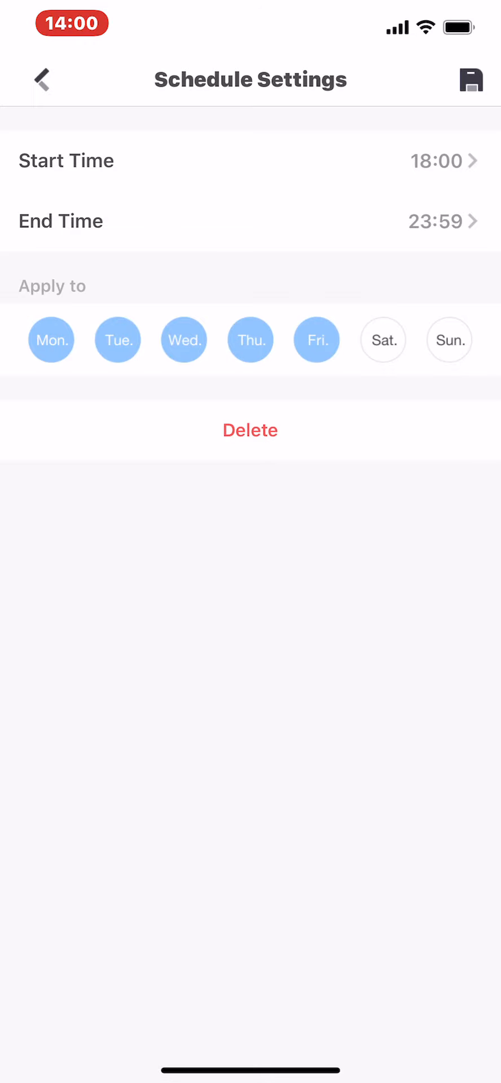
pyautogui.click(470, 79)
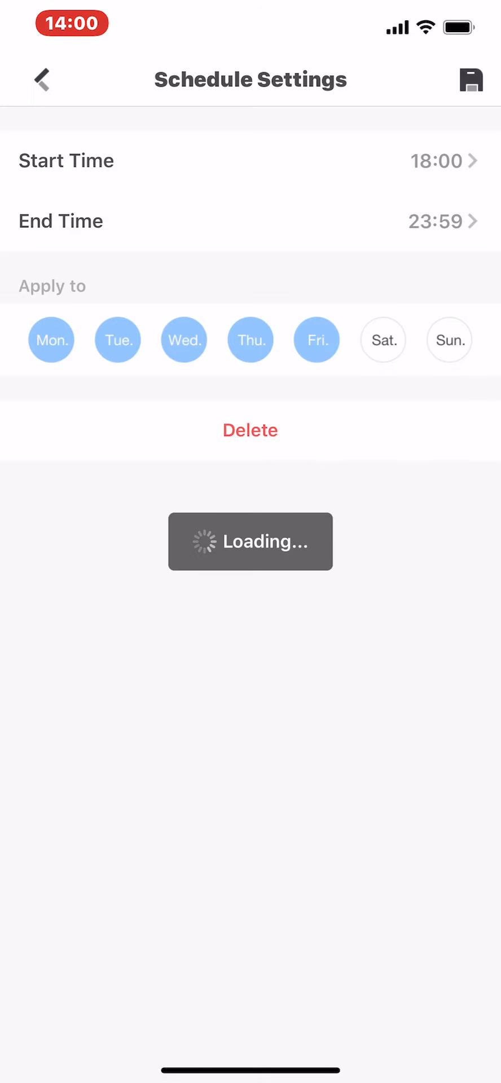
pyautogui.click(41, 79)
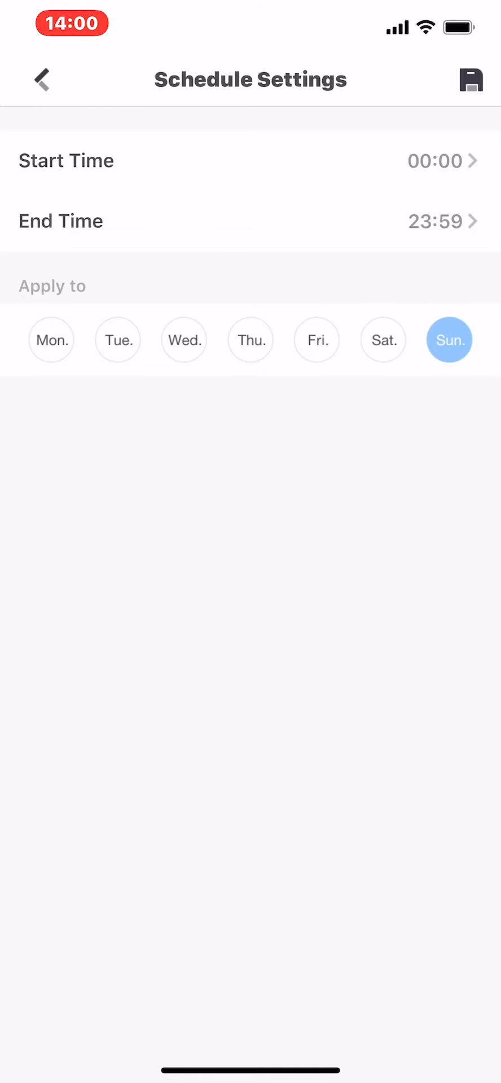
# Set the Sunday range to 01:00–08:59, then leave without saving
pyautogui.click(250, 160)
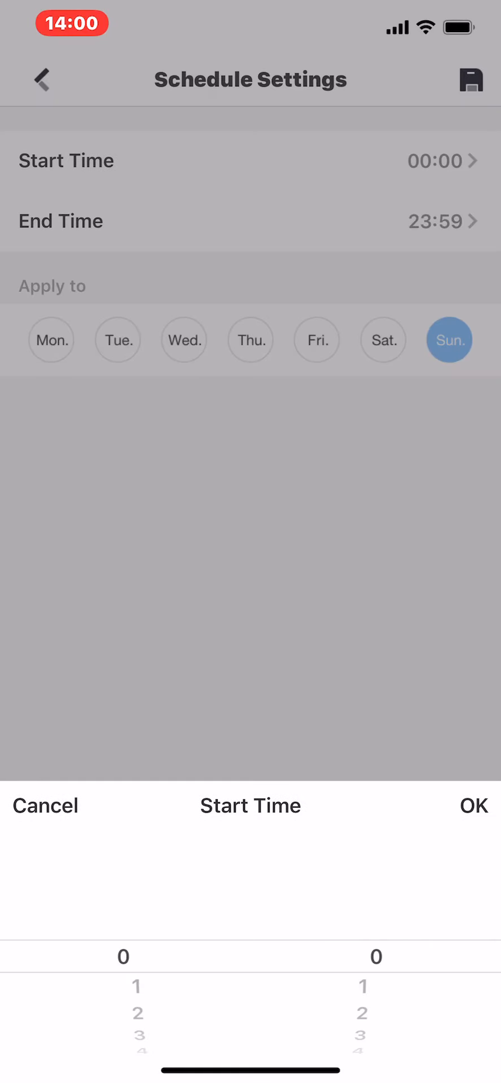
pyautogui.click(474, 806)
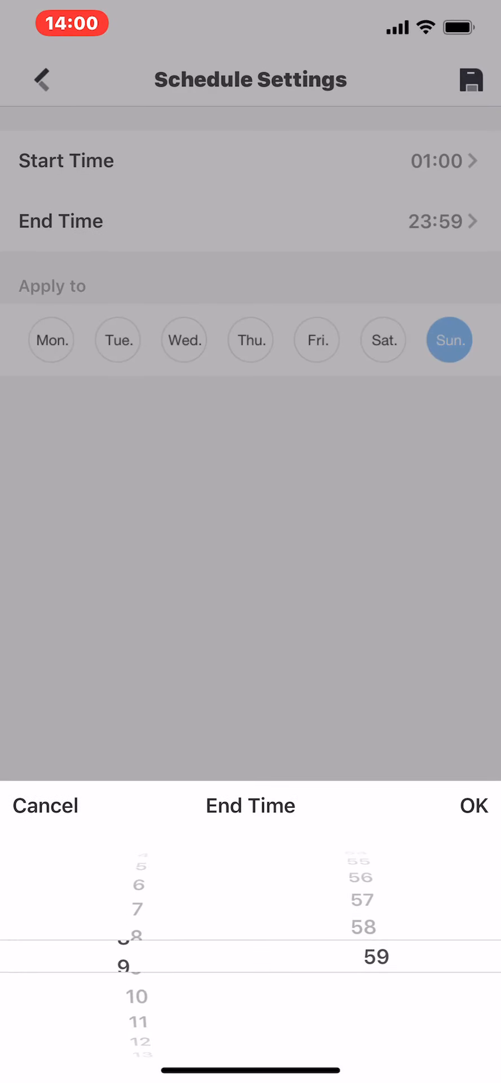
pyautogui.click(473, 806)
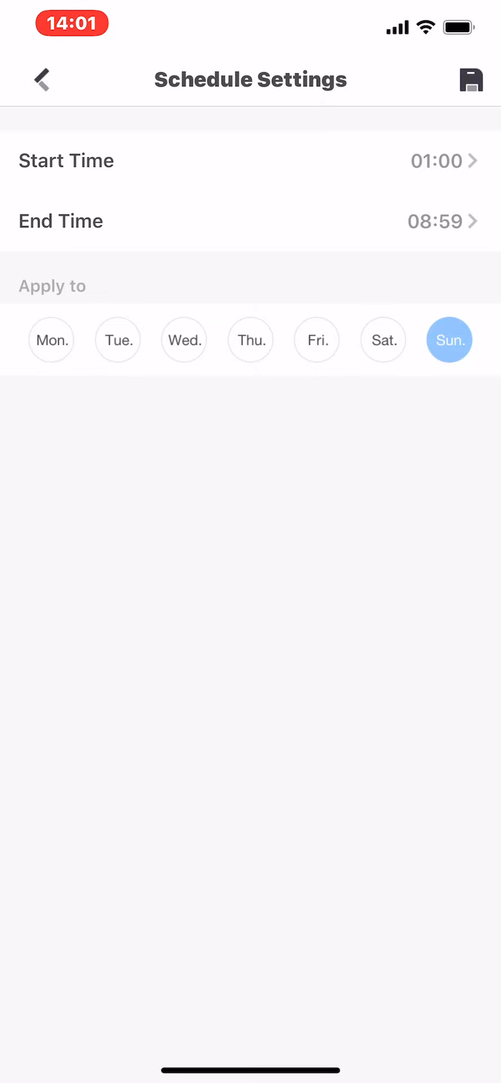
pyautogui.click(473, 79)
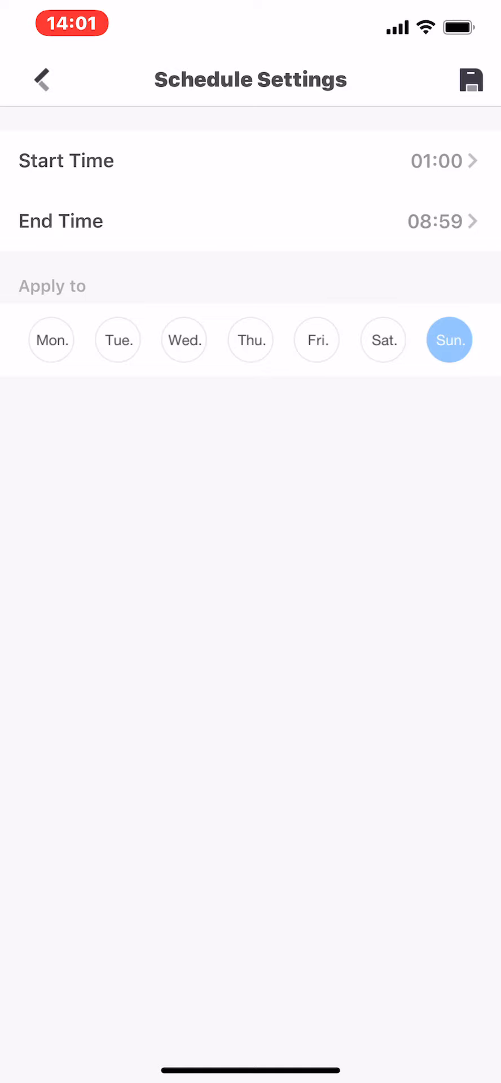
pyautogui.click(42, 79)
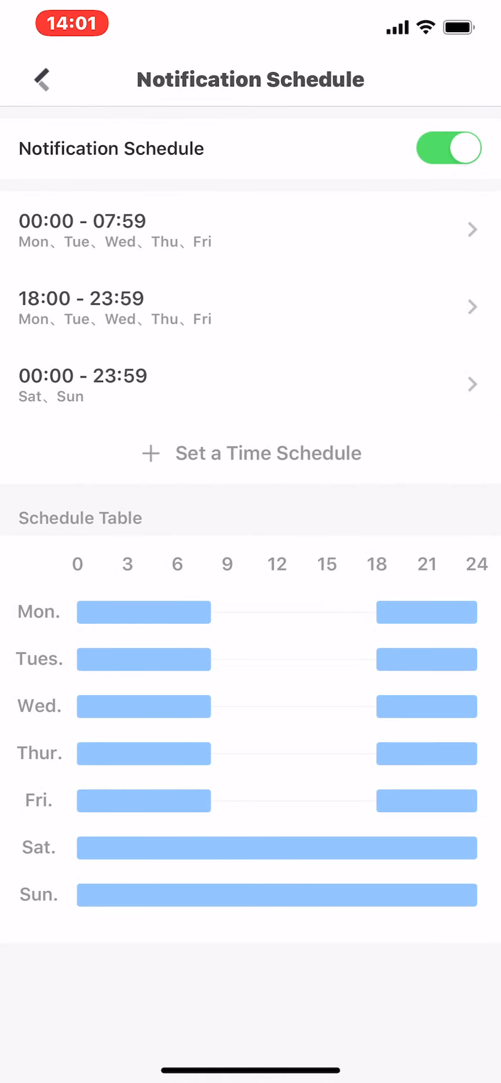